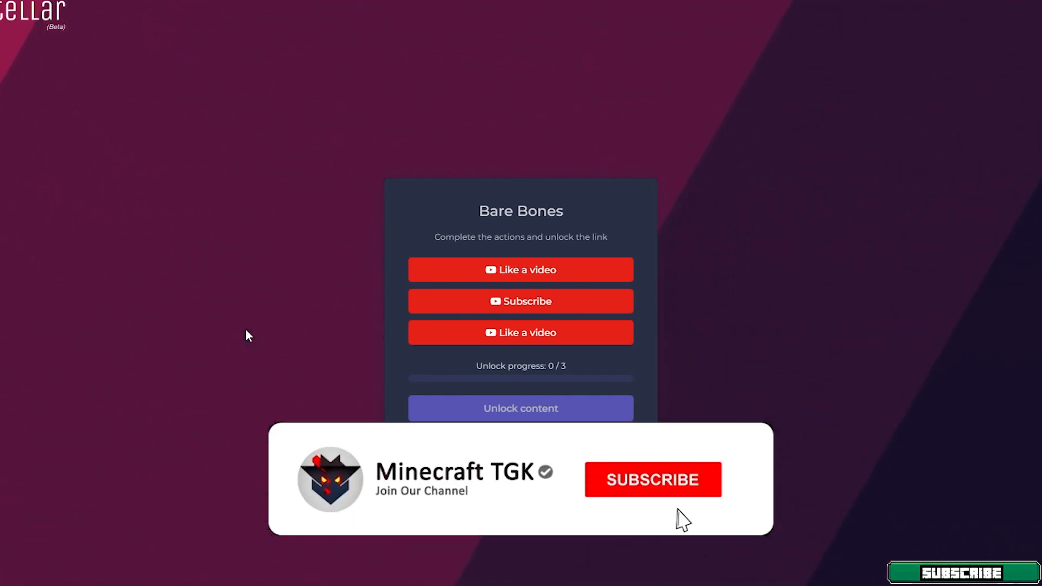
Search Windows for %appdata% to reach the AppData Roaming folder.
click(652, 478)
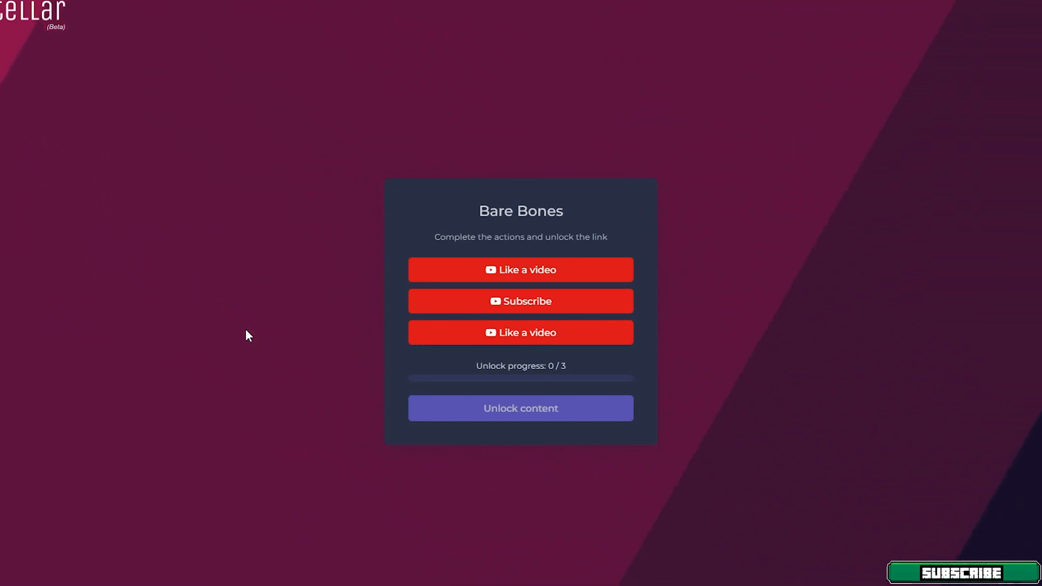
mouse_move(234, 276)
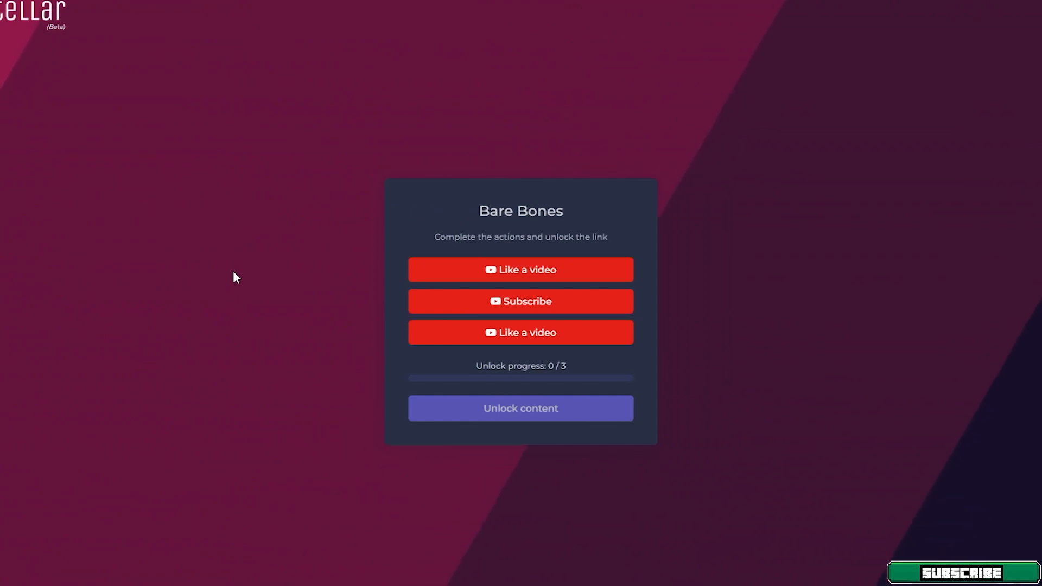
mouse_move(302, 250)
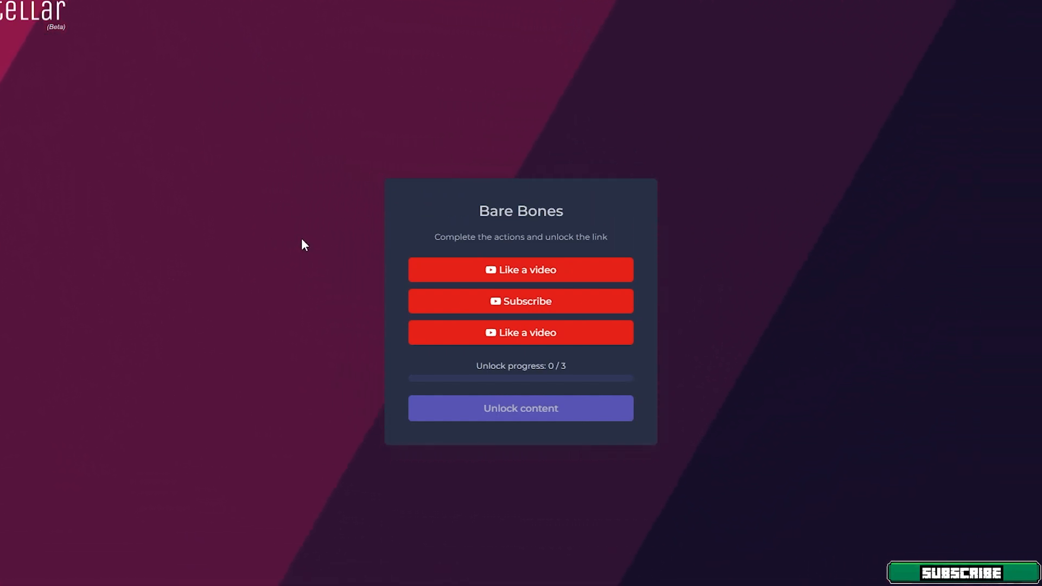
mouse_move(350, 265)
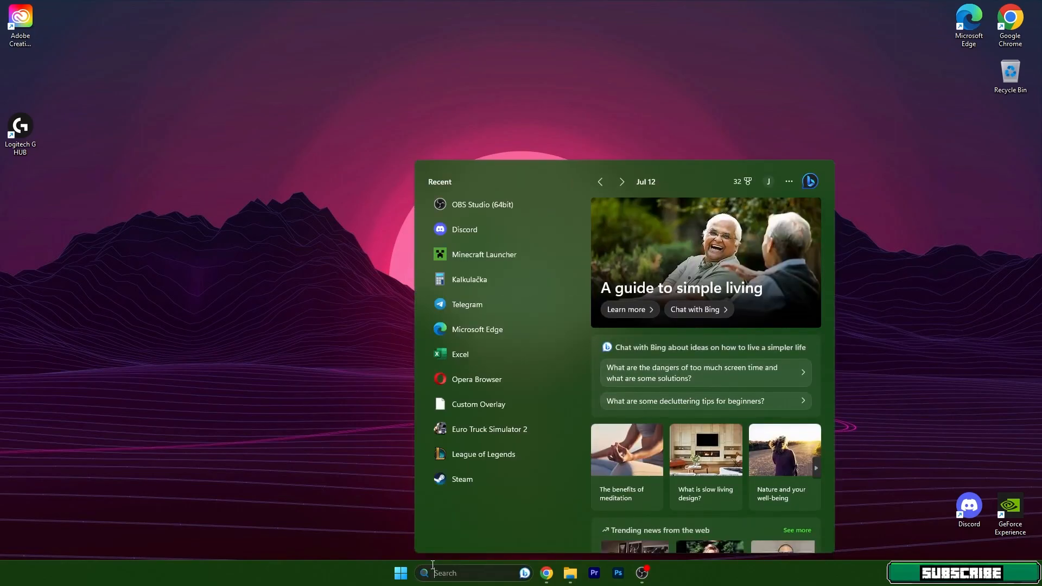
text(%appdata)
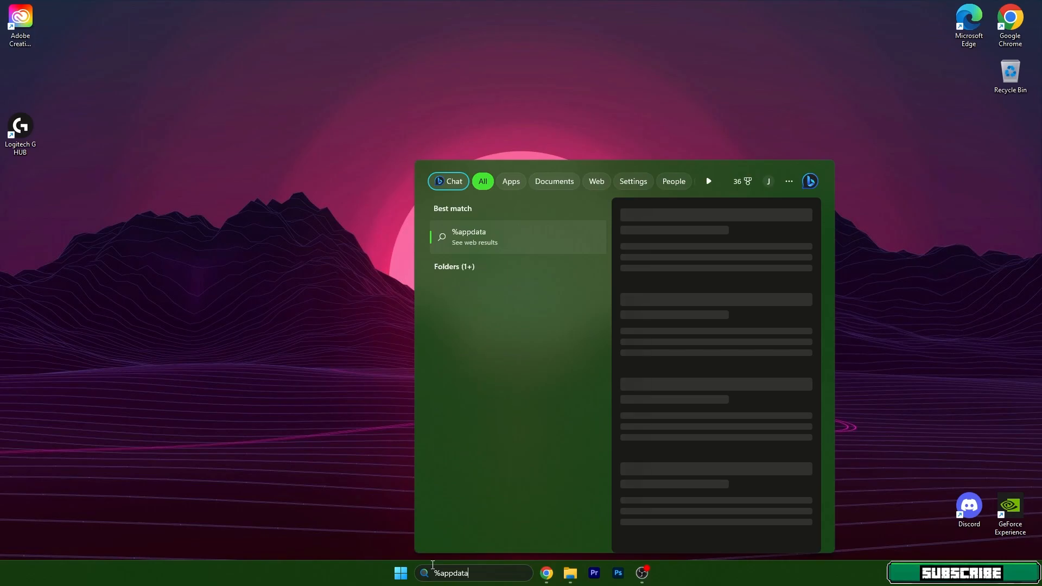
text(%)
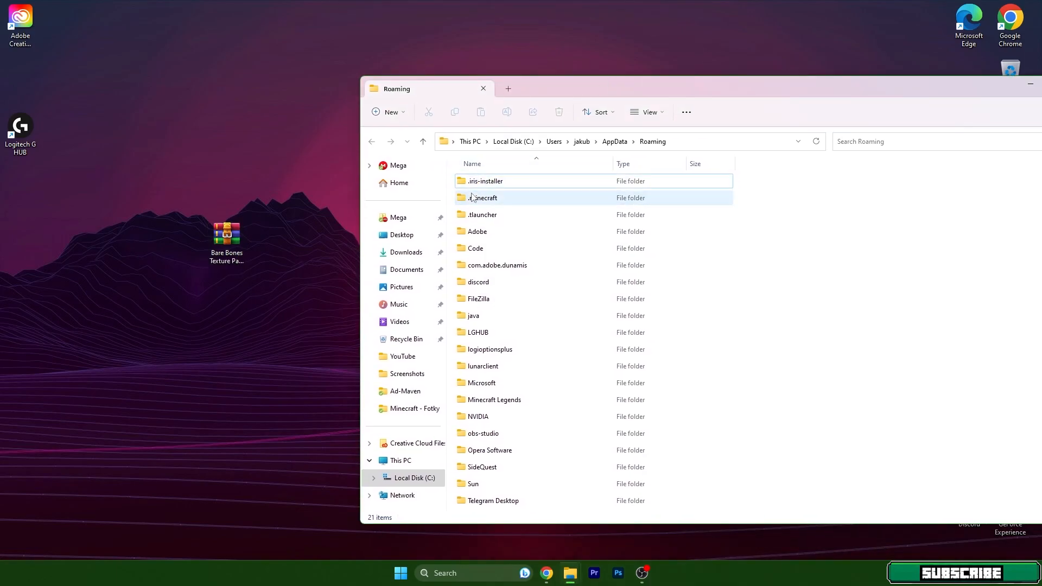
Place the Bare Bones Texture Pack 1.20.1 zip in .minecraft\resourcepacks and close the folder.
double_click(484, 197)
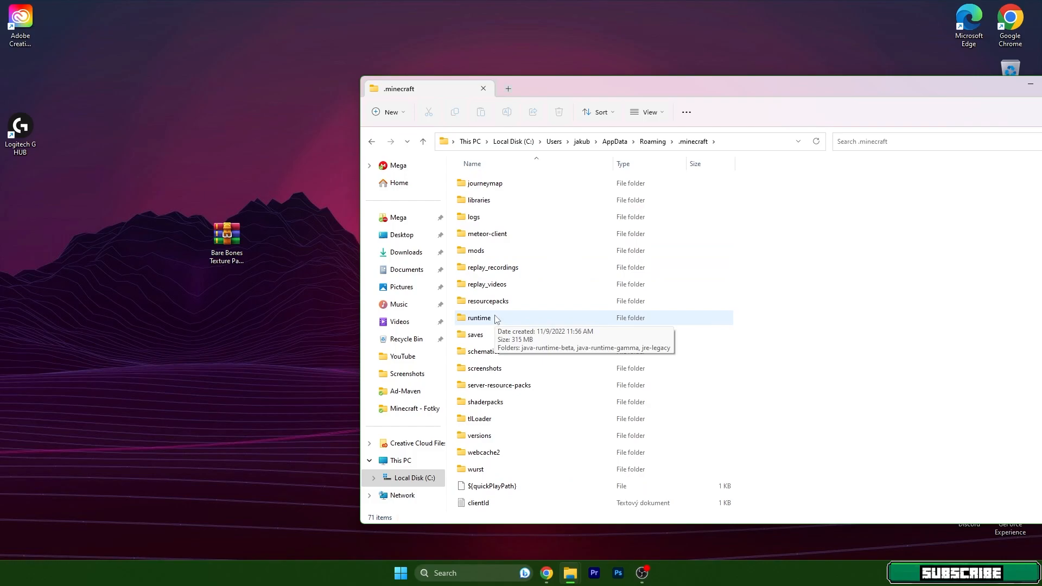
click(487, 301)
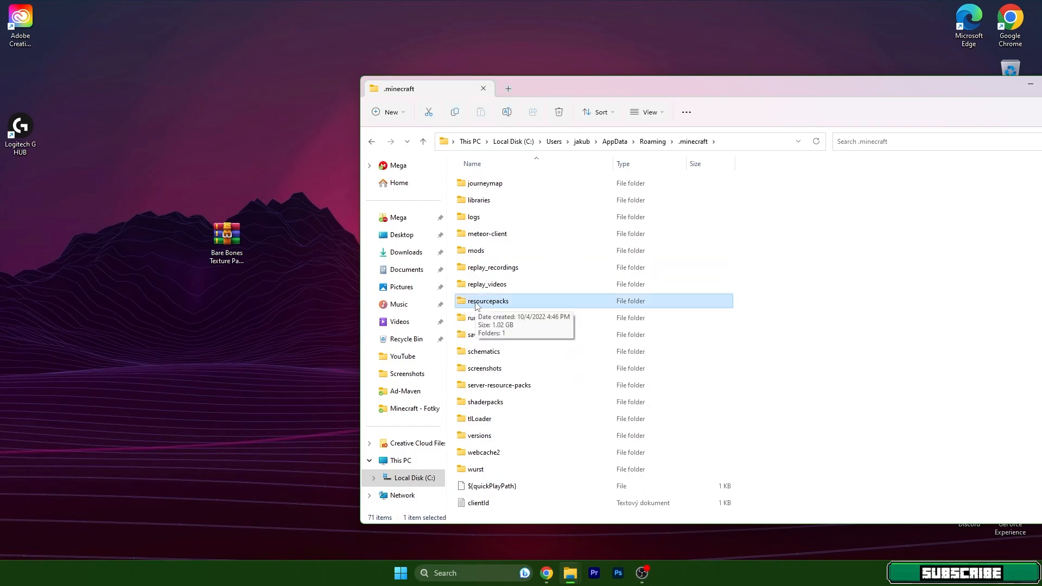
double_click(487, 300)
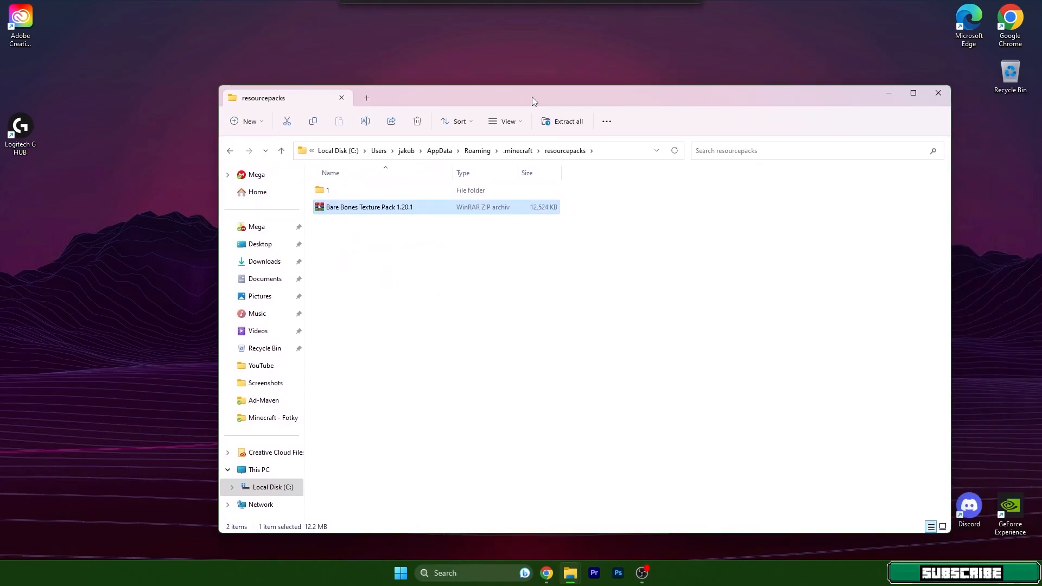
mouse_move(938, 93)
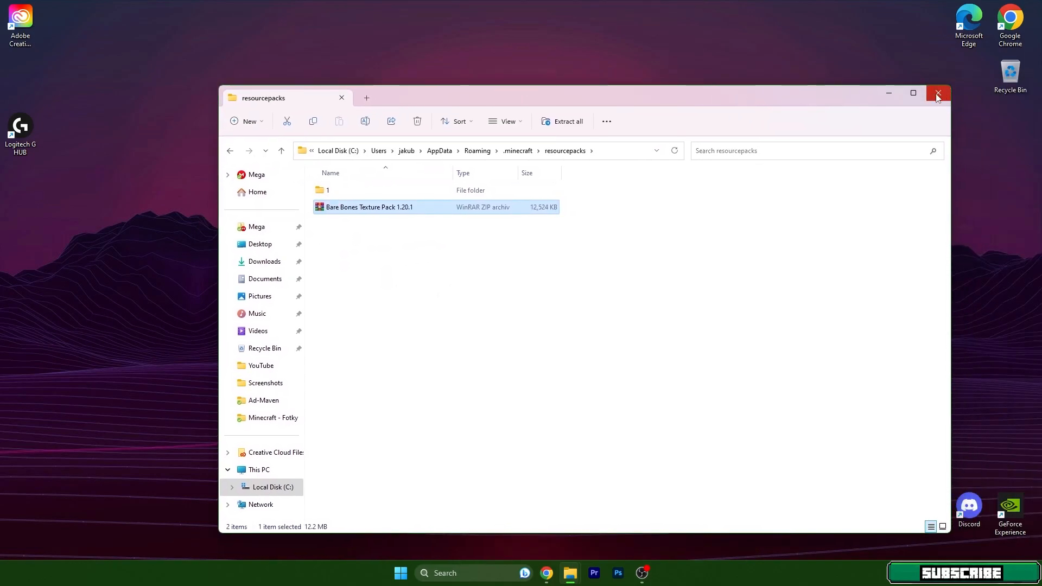
click(938, 94)
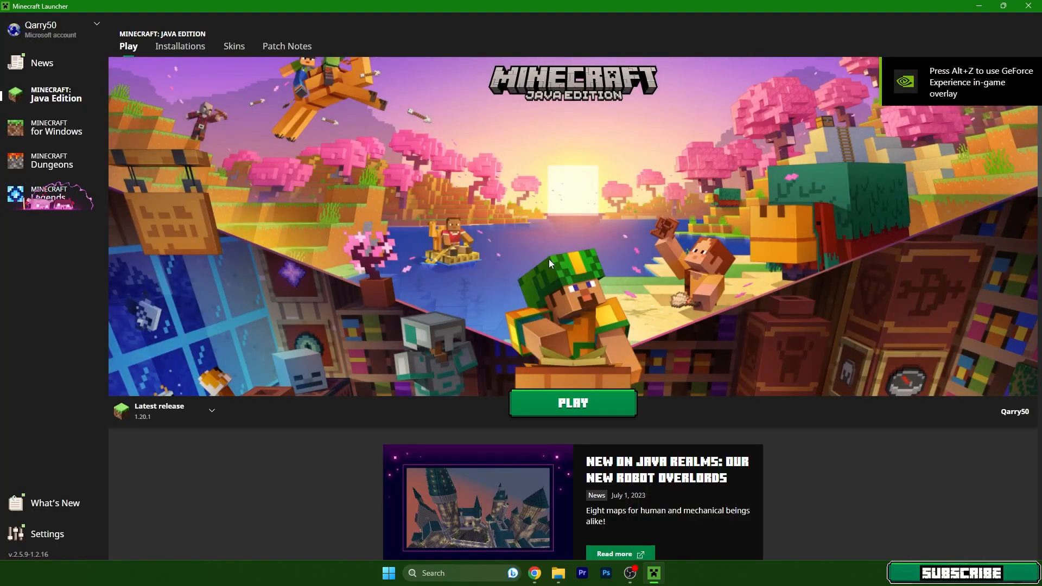
mouse_move(179, 47)
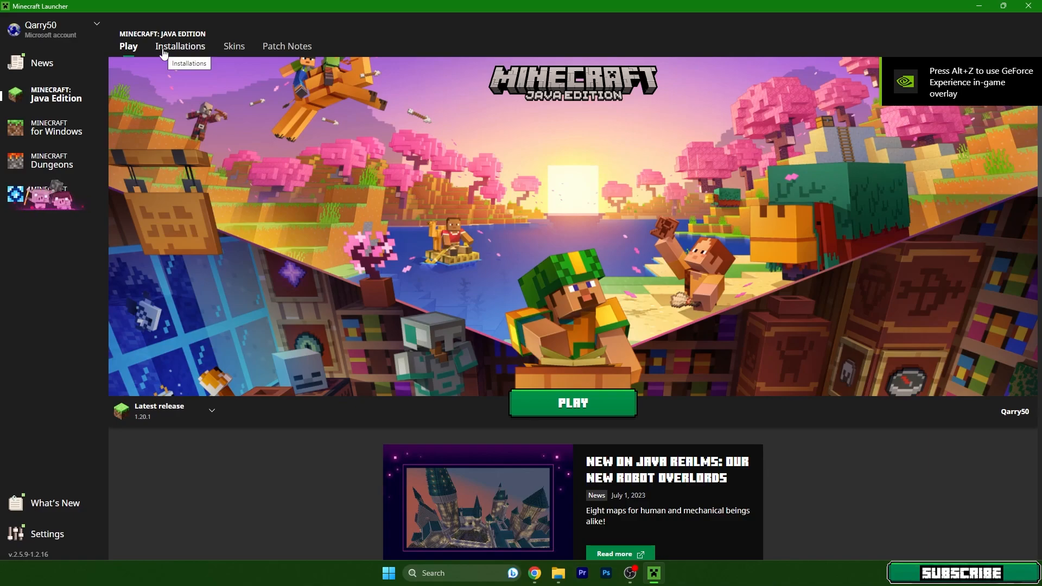
Show the Java Edition Installations list in the launcher.
click(179, 46)
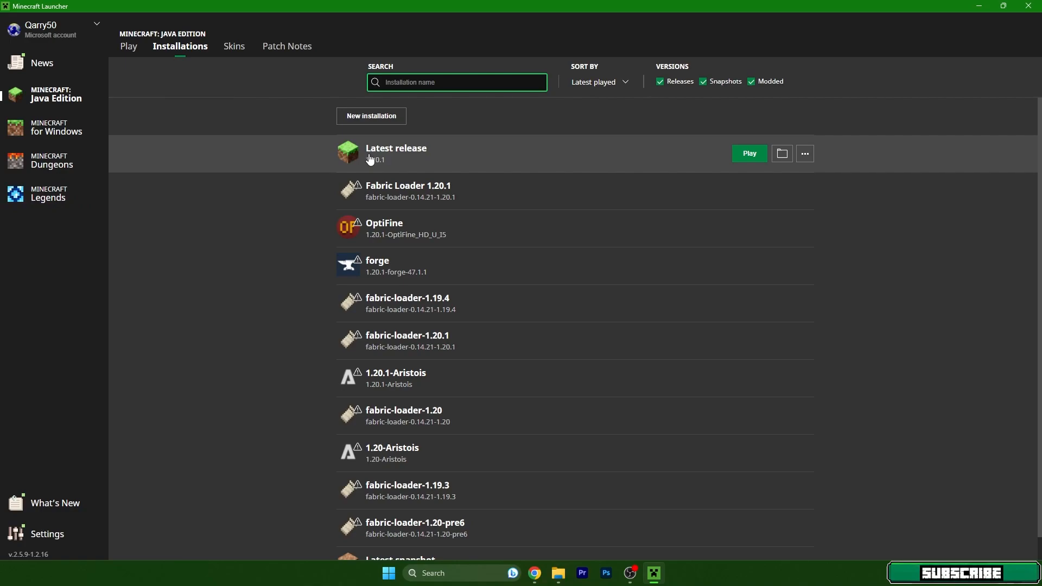
Edit the Latest release 1.20.1 profile, raise the -Xmx memory value in JVM Arguments and save.
click(803, 153)
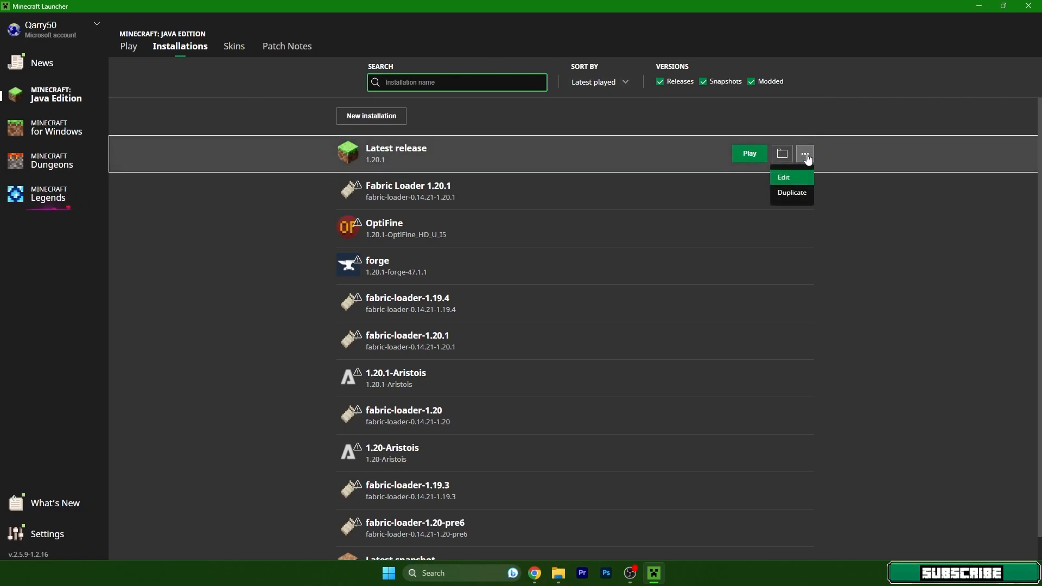
click(783, 177)
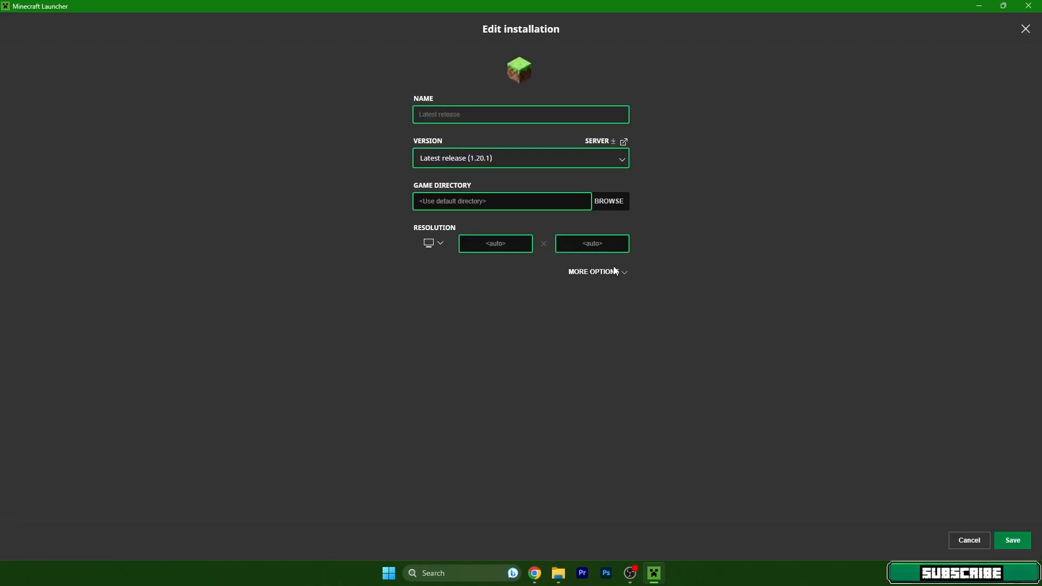
click(592, 273)
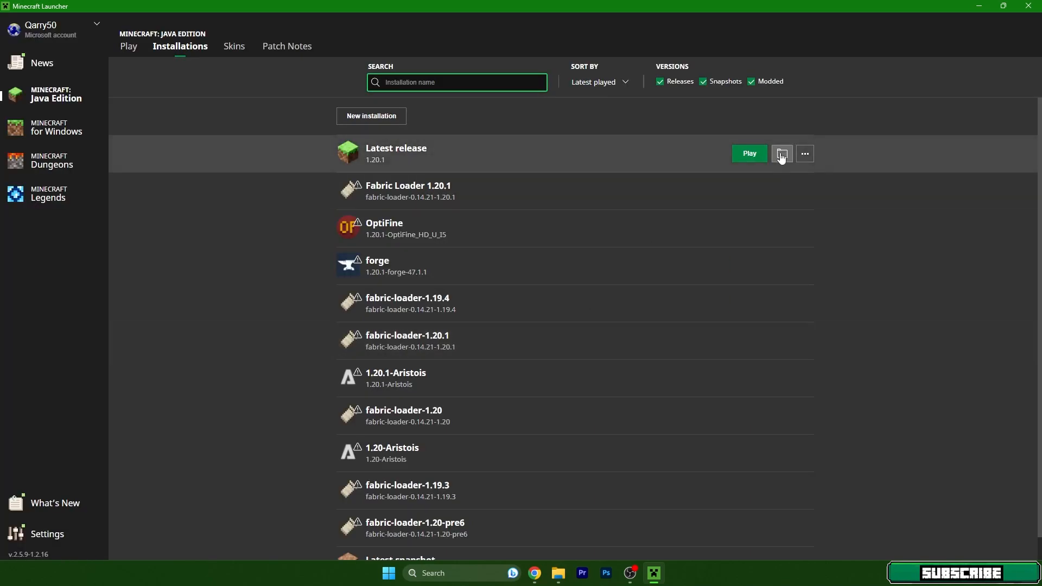
click(782, 153)
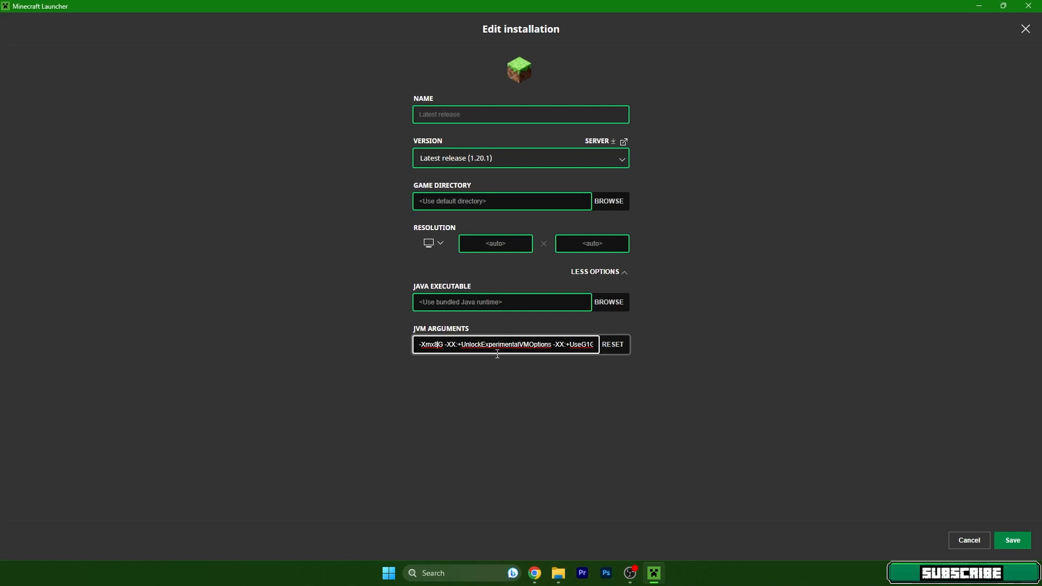
mouse_move(385, 344)
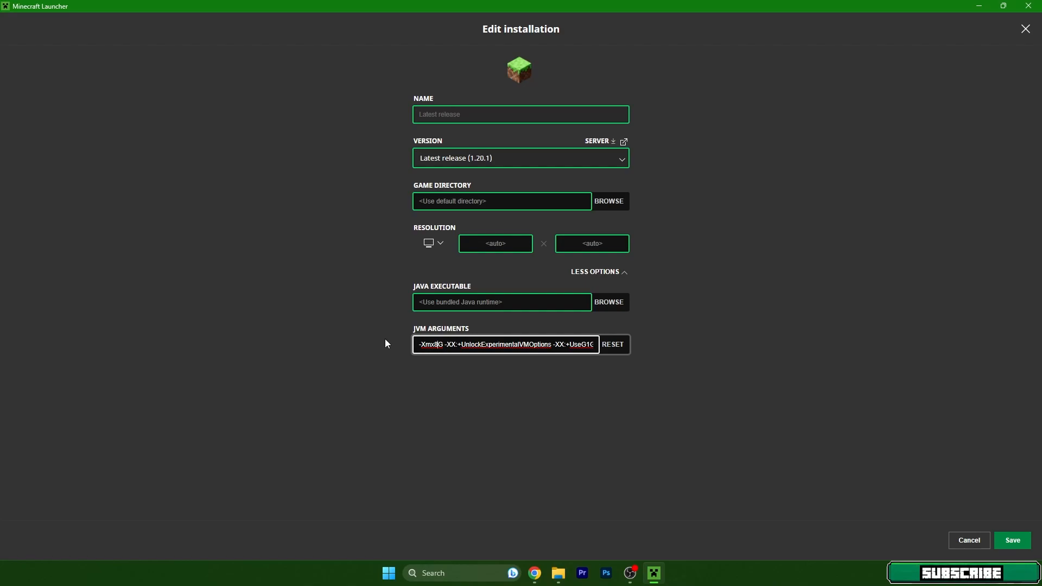
click(967, 540)
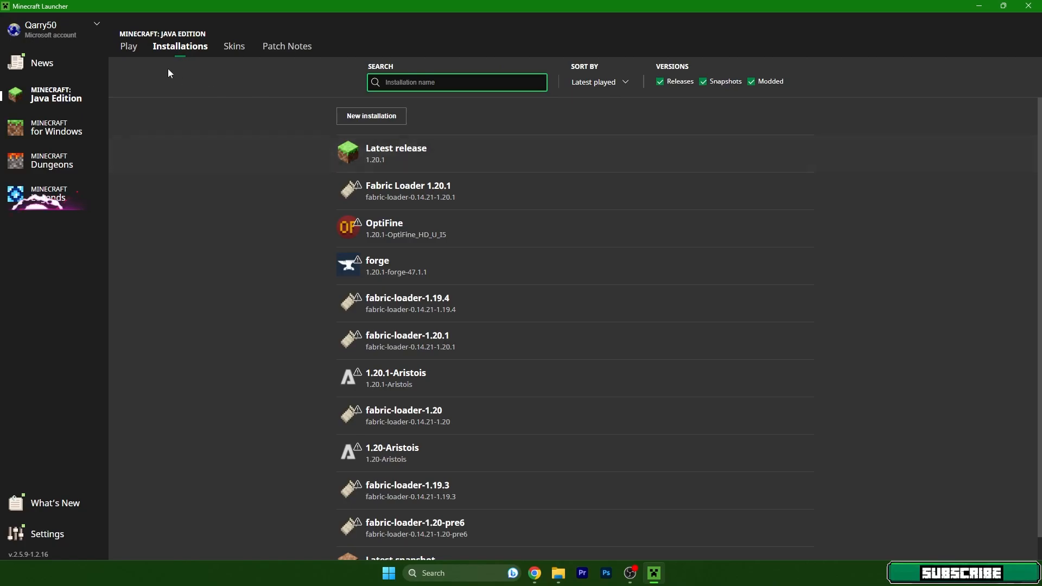
Launch the Latest release 1.20.1 installation so Minecraft reaches its title screen.
click(128, 46)
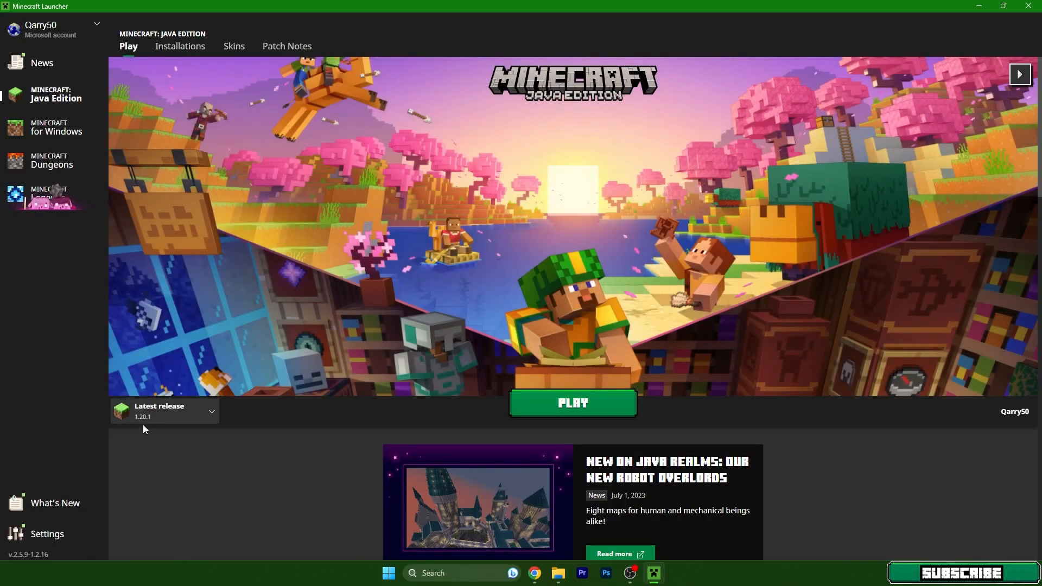
click(571, 402)
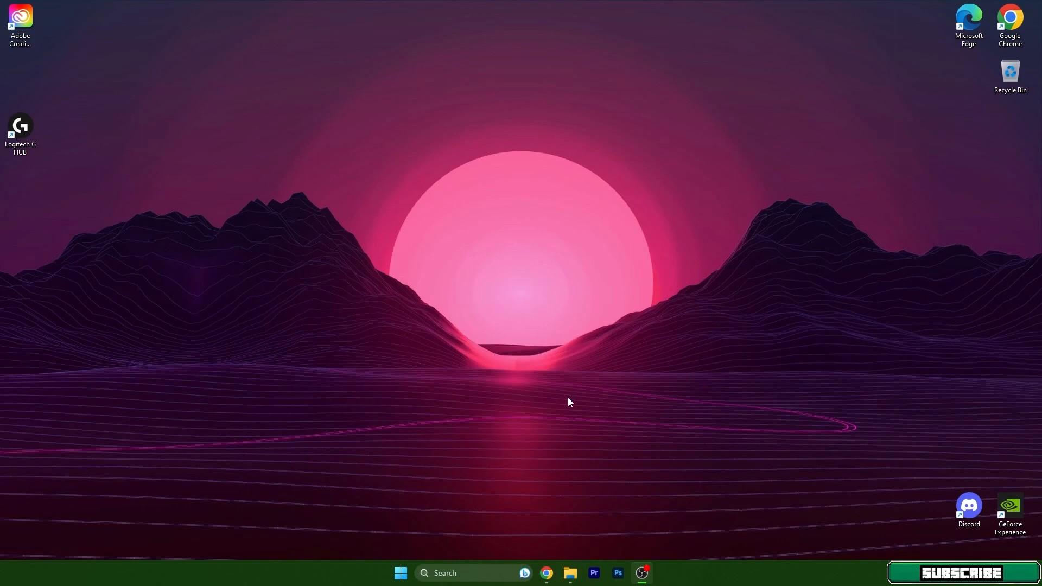
click(640, 571)
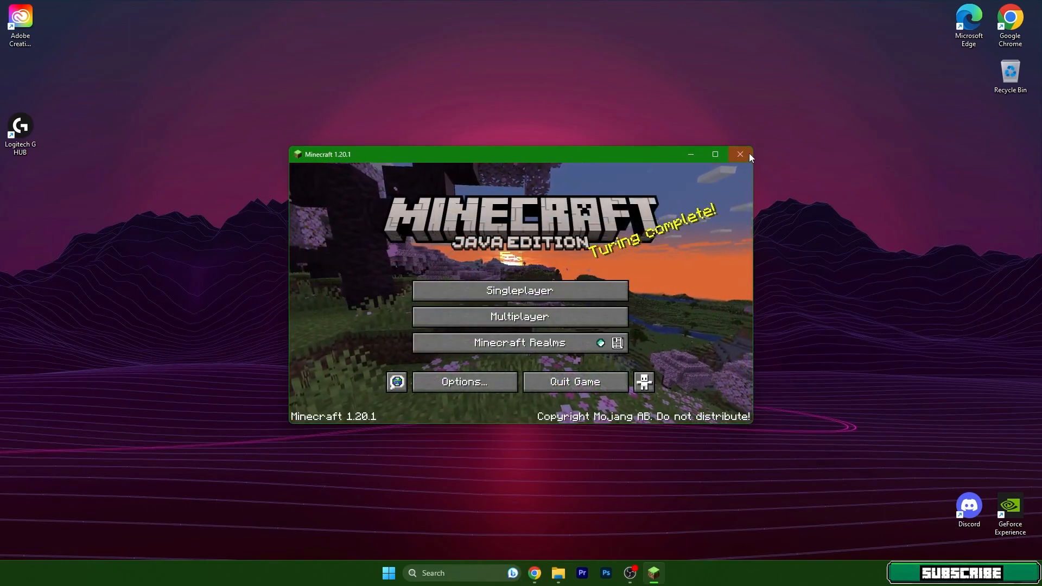
Maximize the game, enter the singleplayer cave world and bring up the pause menu.
click(714, 154)
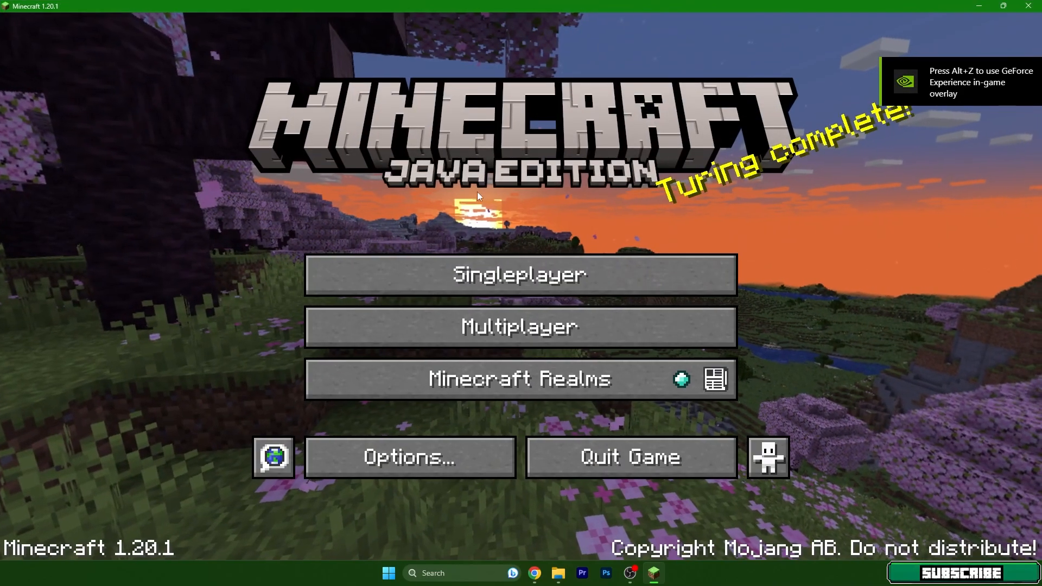
click(520, 274)
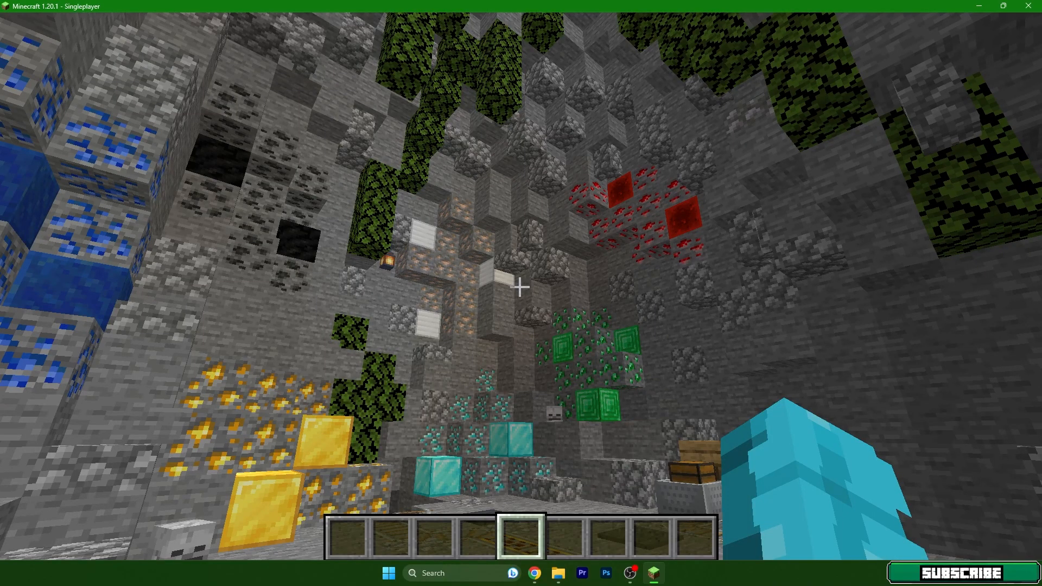
mouse_move(519, 287)
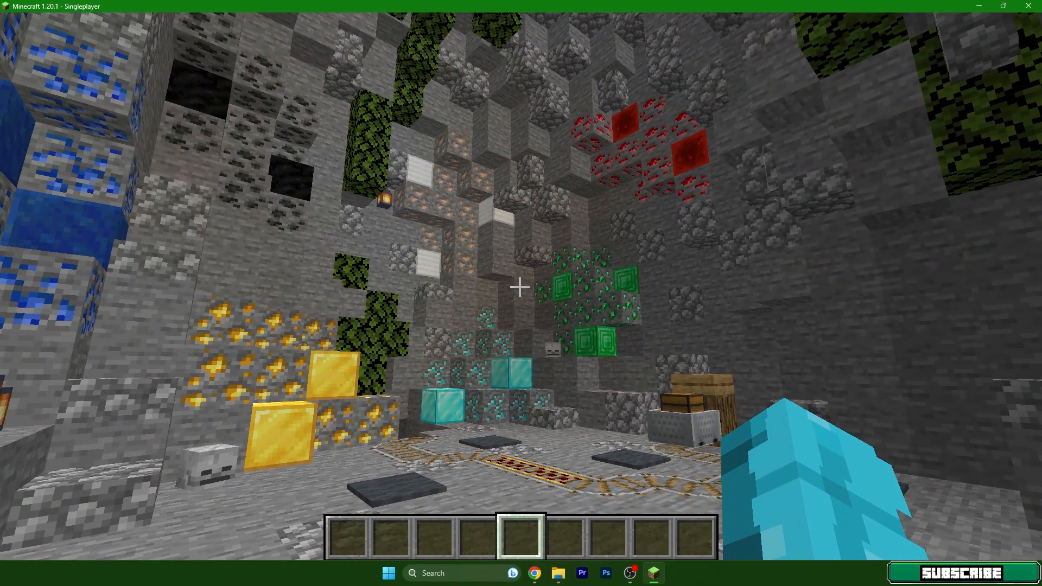
key(Escape)
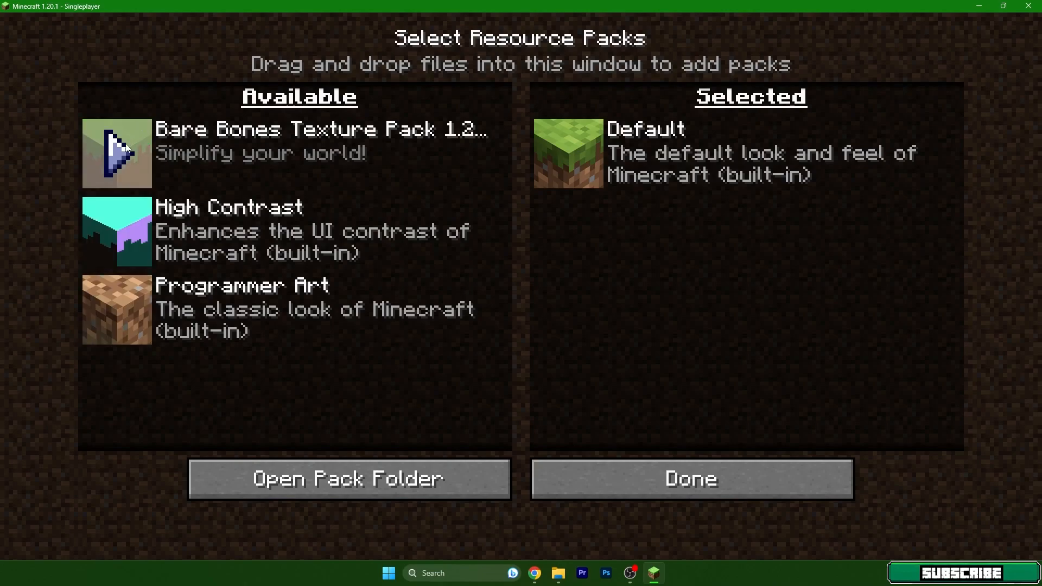
mouse_move(235, 138)
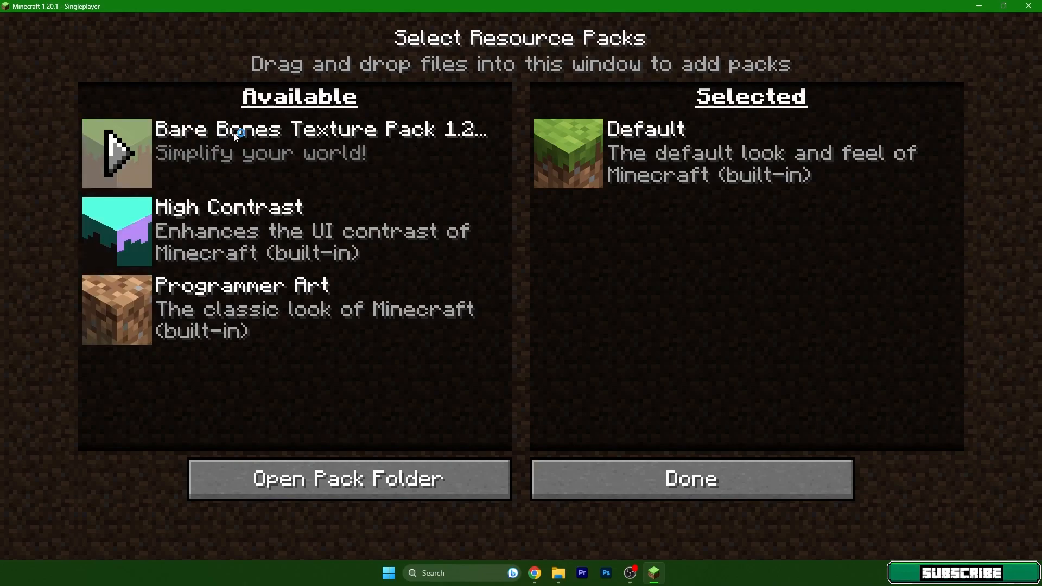
Move Bare Bones Texture Pack into the Selected packs above Default and apply with Done.
click(116, 153)
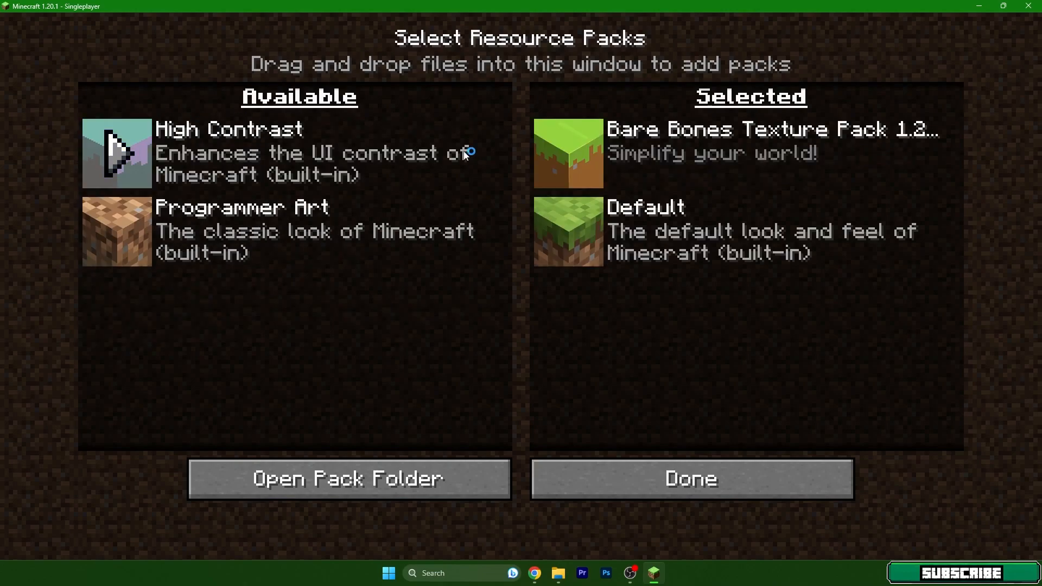
click(567, 153)
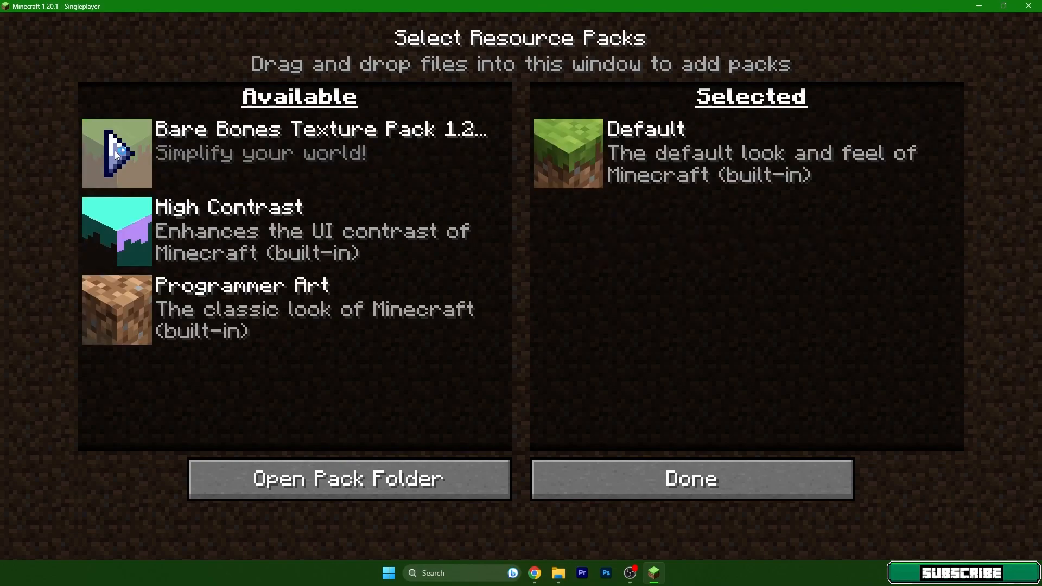
click(116, 153)
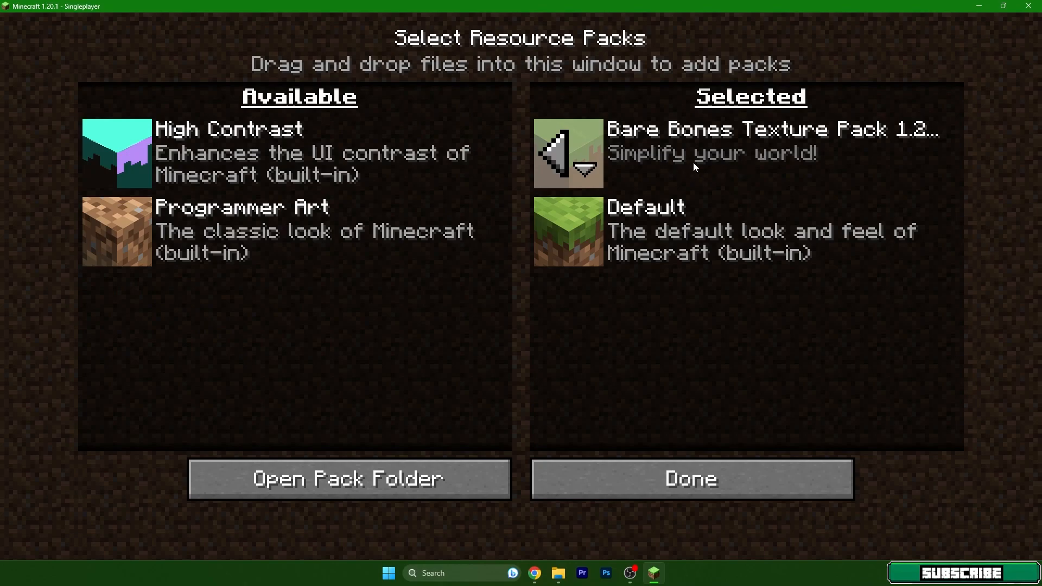
click(689, 477)
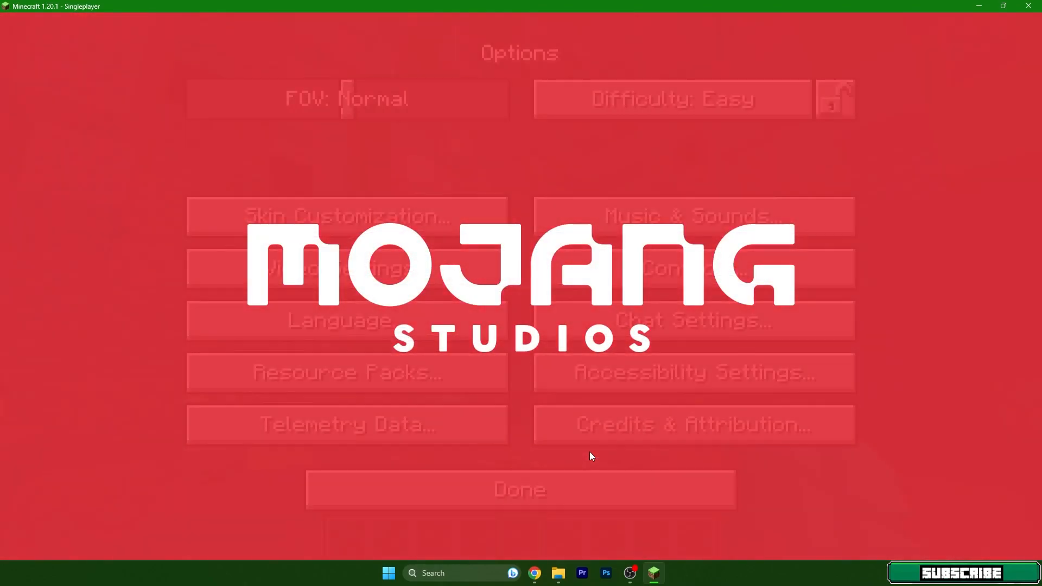
click(520, 490)
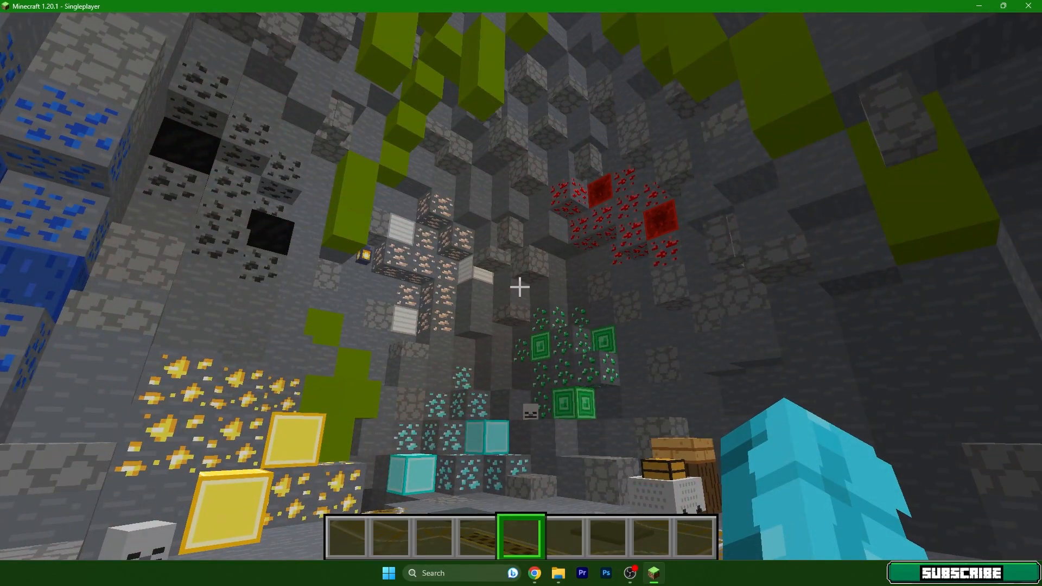
key(F3)
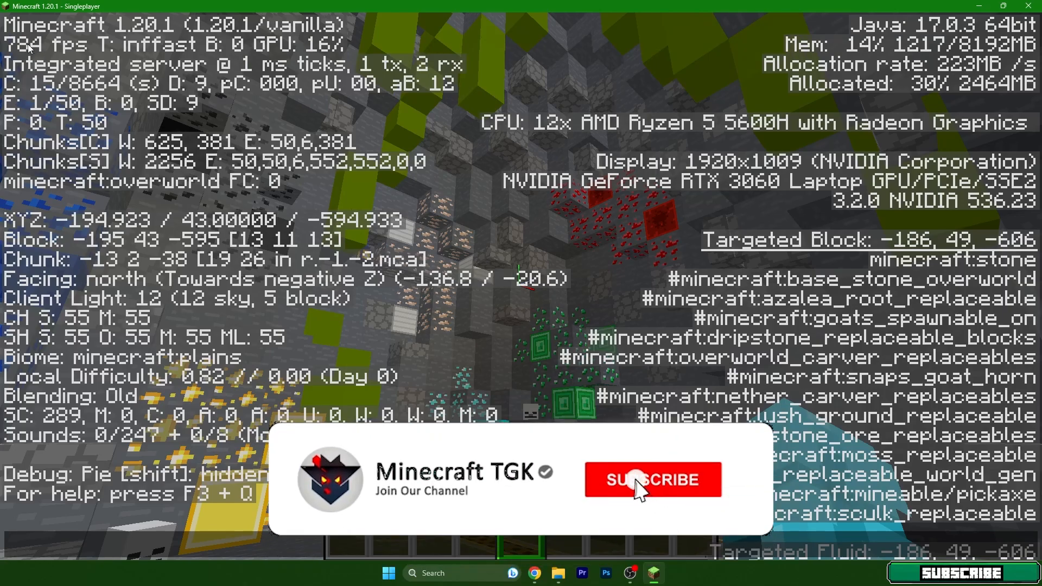
click(652, 479)
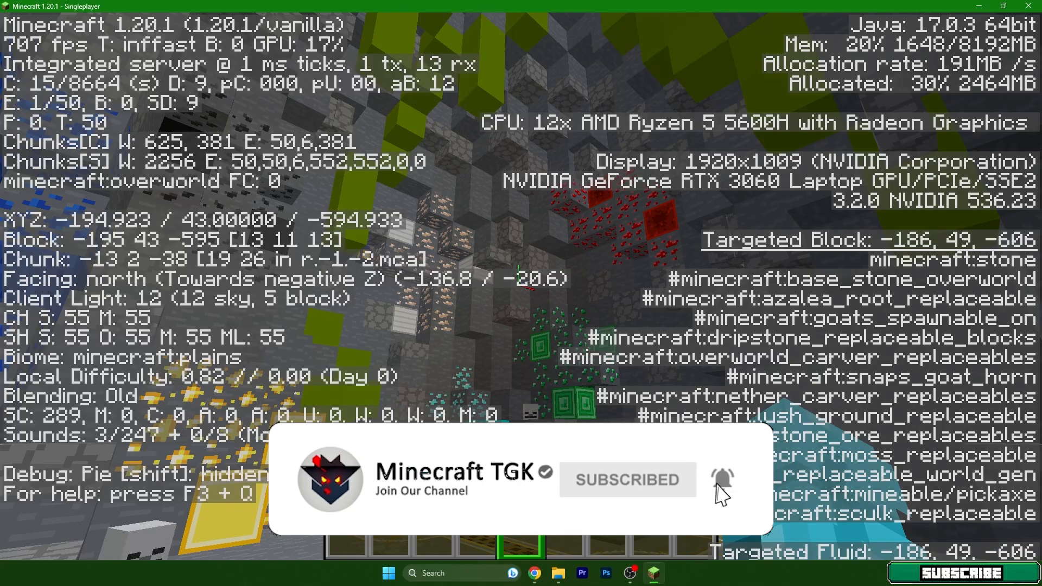
key(F3)
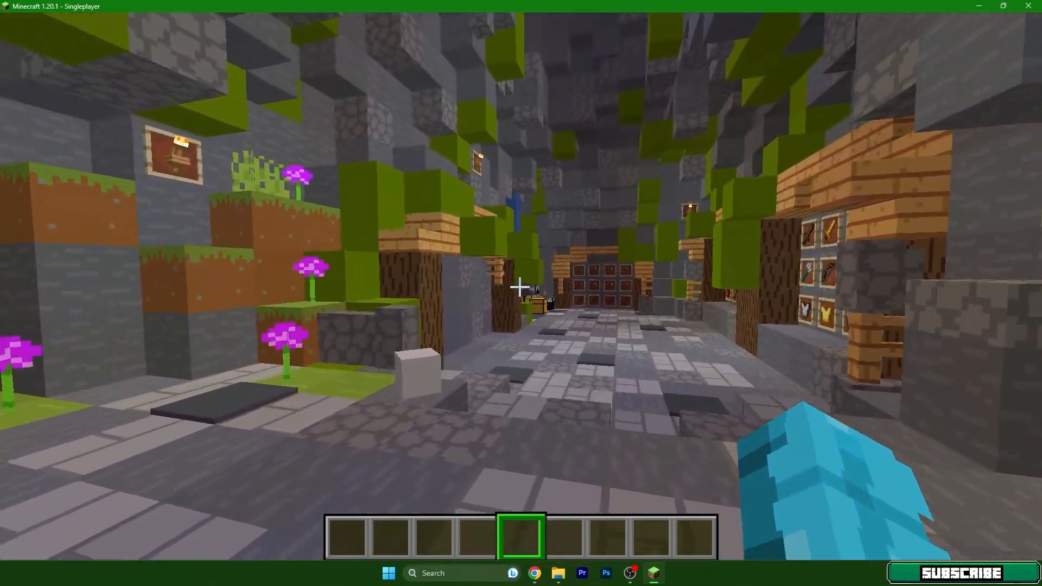
mouse_move(521, 287)
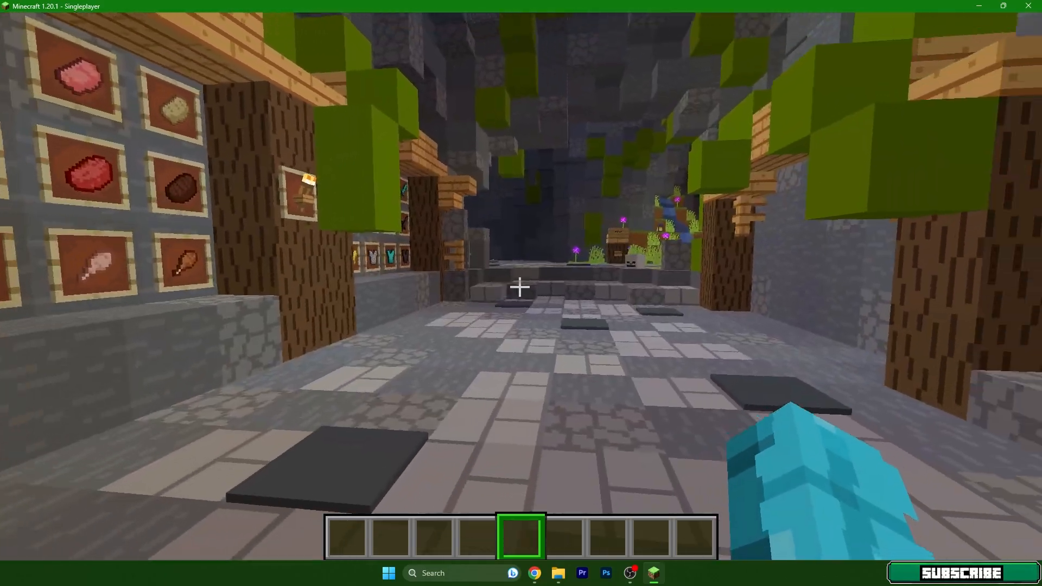
mouse_move(520, 286)
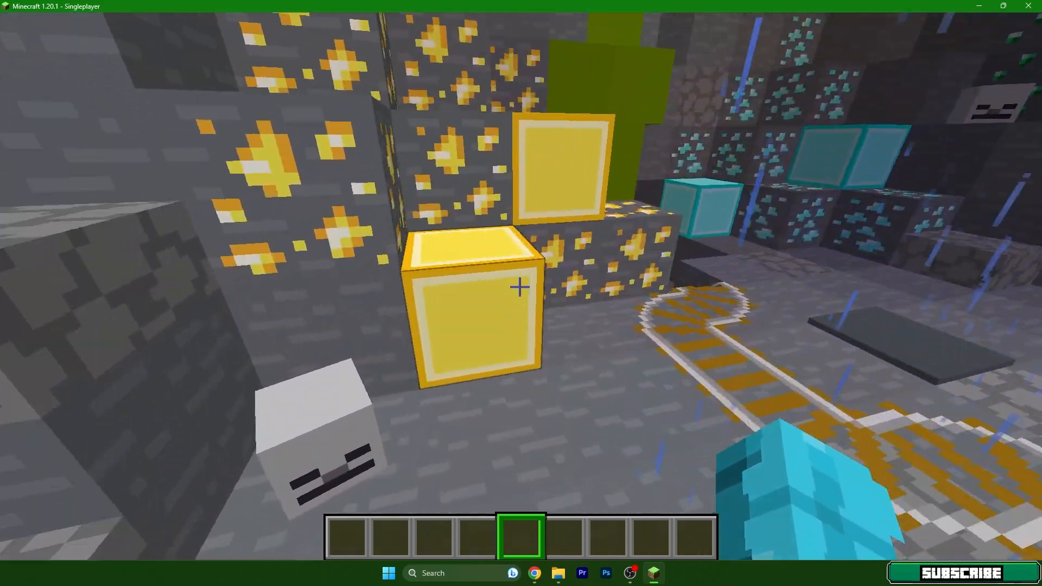
mouse_move(518, 286)
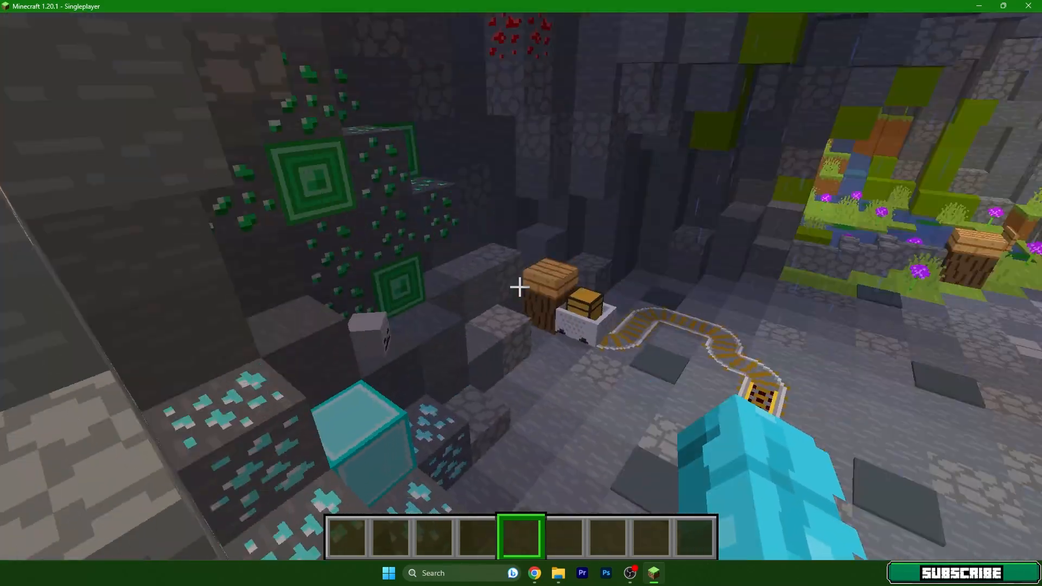